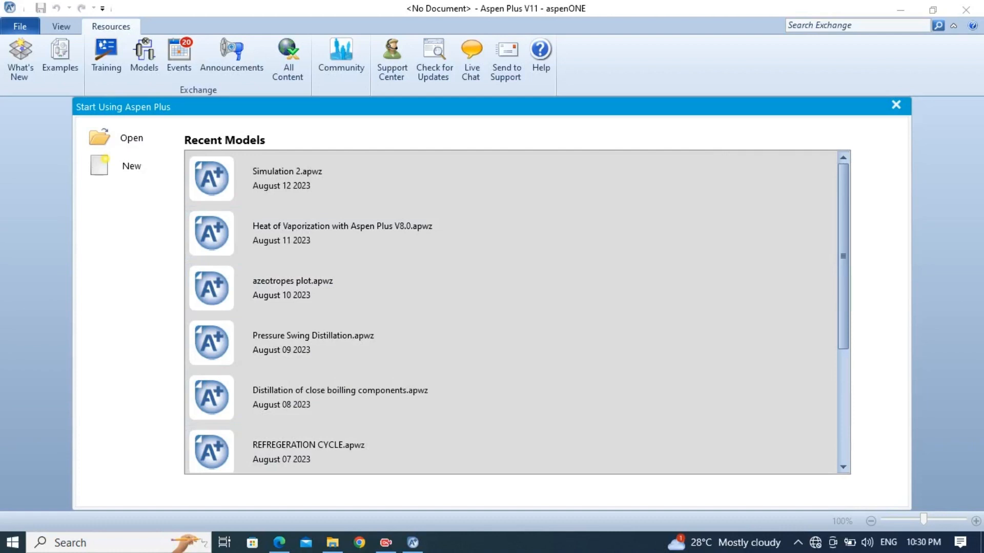
Step: Start a new model from the Start Using Aspen Plus page via New
click(117, 165)
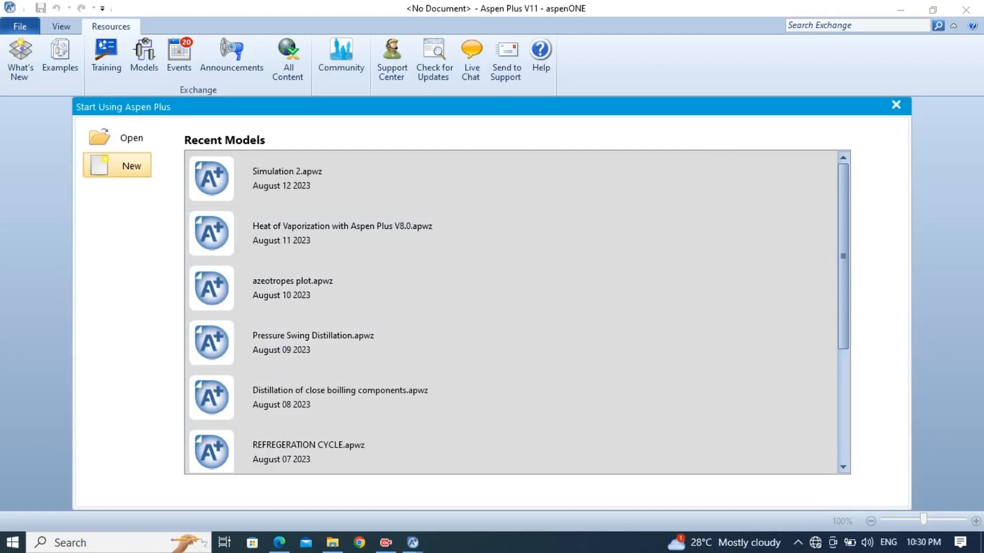
click(131, 165)
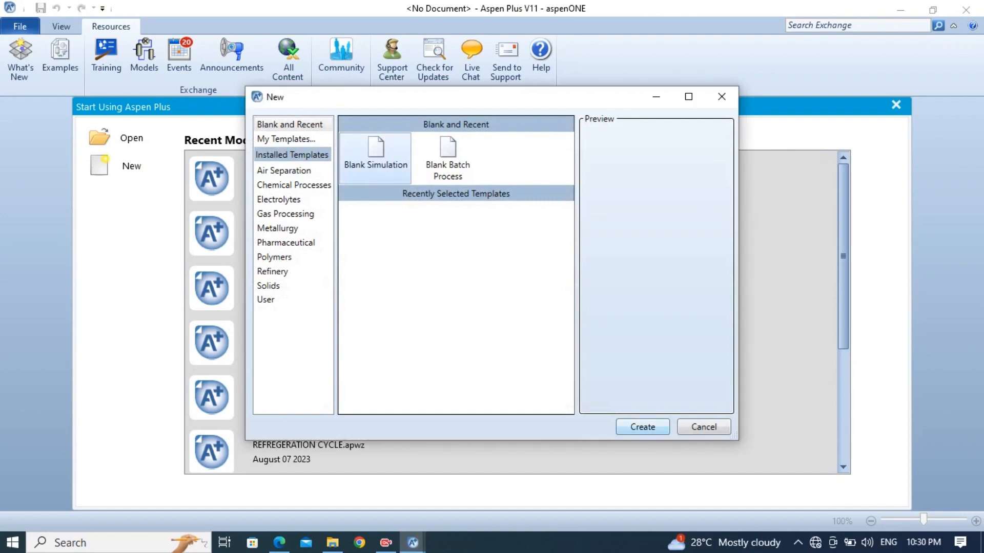
Step: Create a Blank Simulation, landing on the empty Components - Specifications table
click(641, 428)
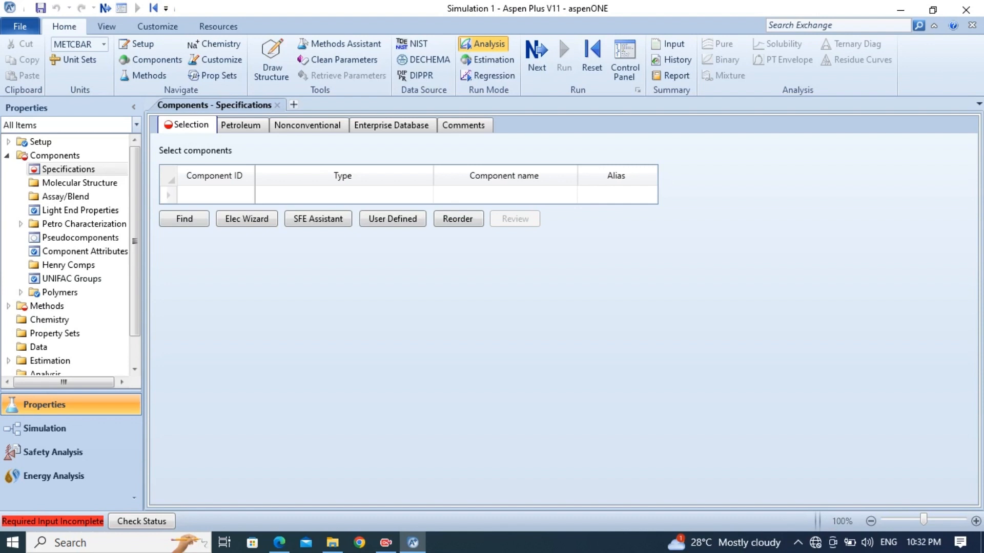
Step: Enter ETHANOL and CYCLOHEXANE as components alongside water, then proceed to Methods
text(ETHANOL)
text(CYC)
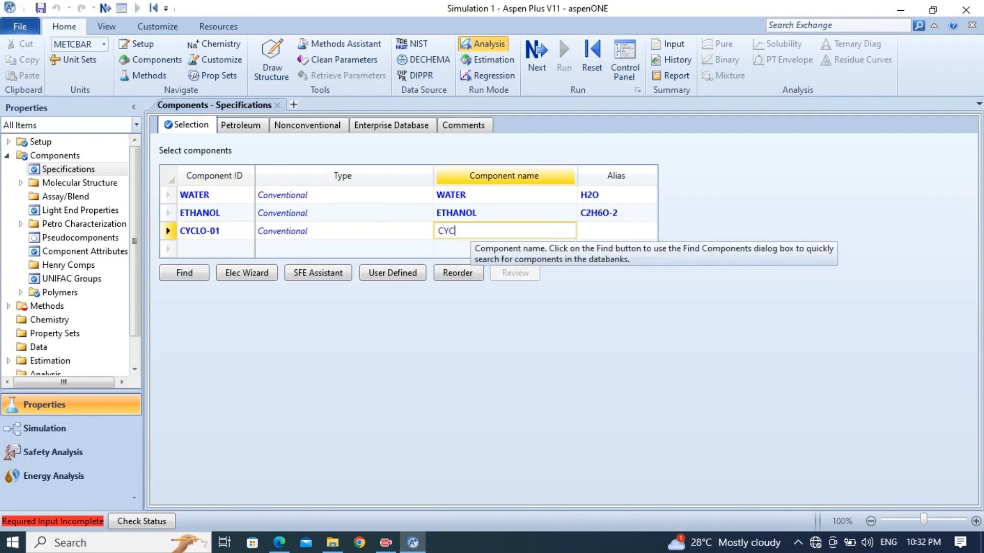
key(Return)
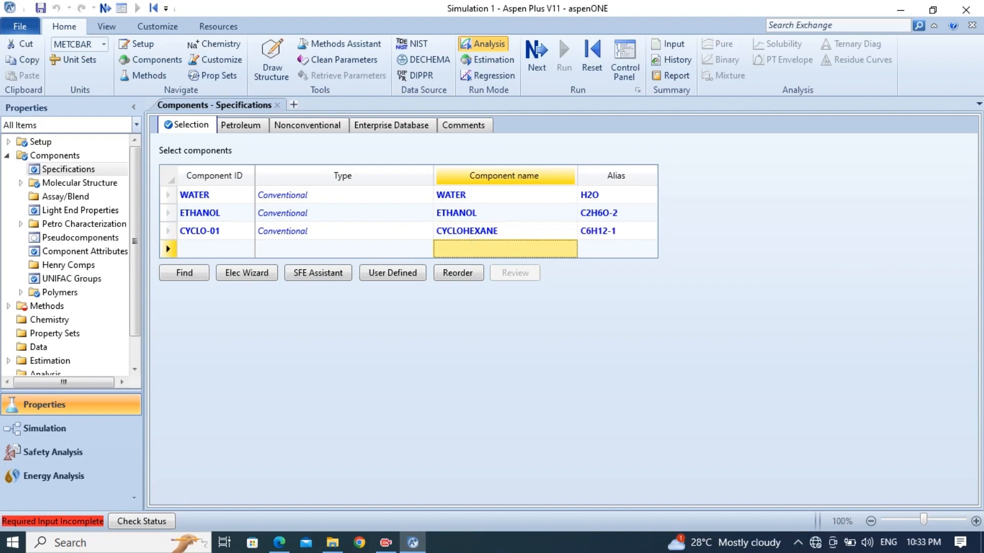
mouse_move(44, 429)
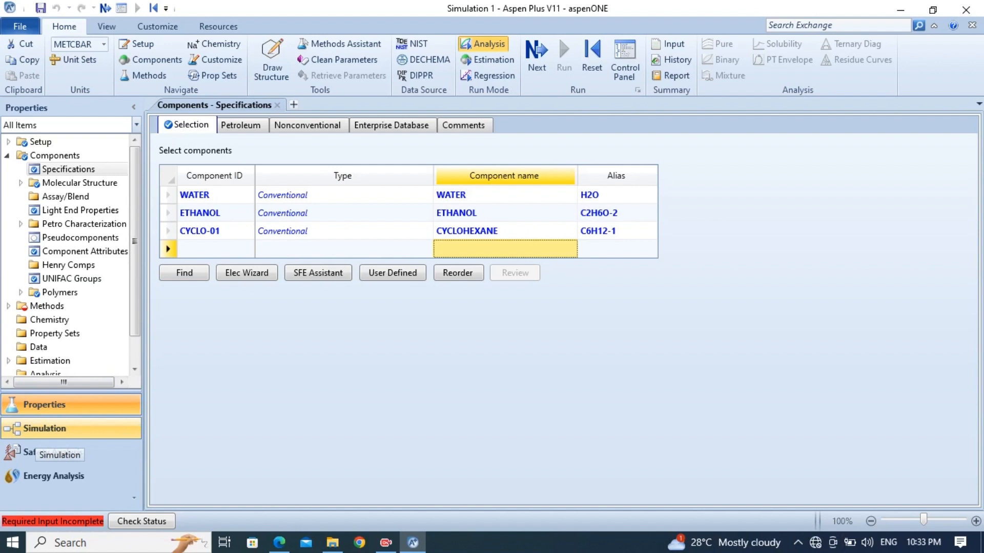
click(535, 55)
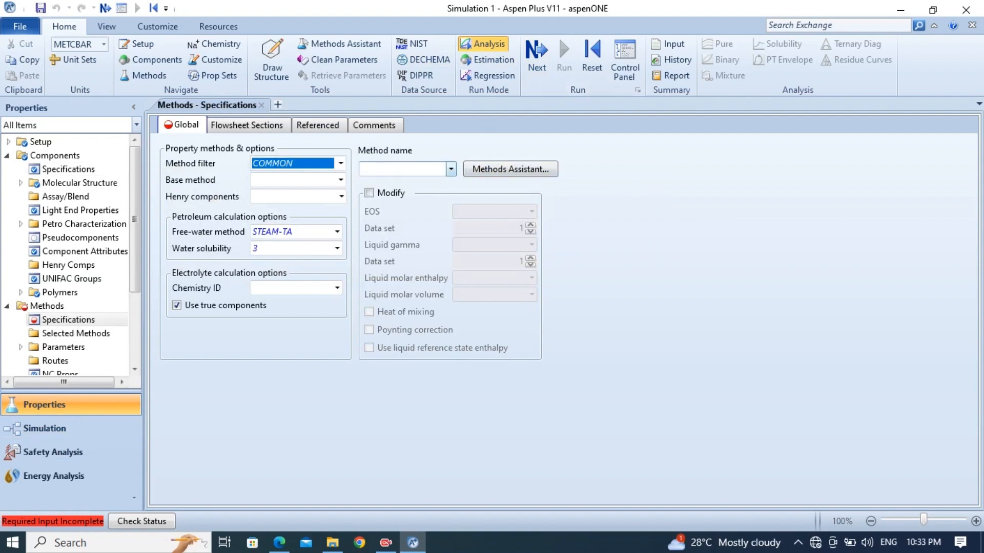
Step: Choose a UNIQUAC method so binary parameters load, then start a Ternary Diag analysis
click(450, 169)
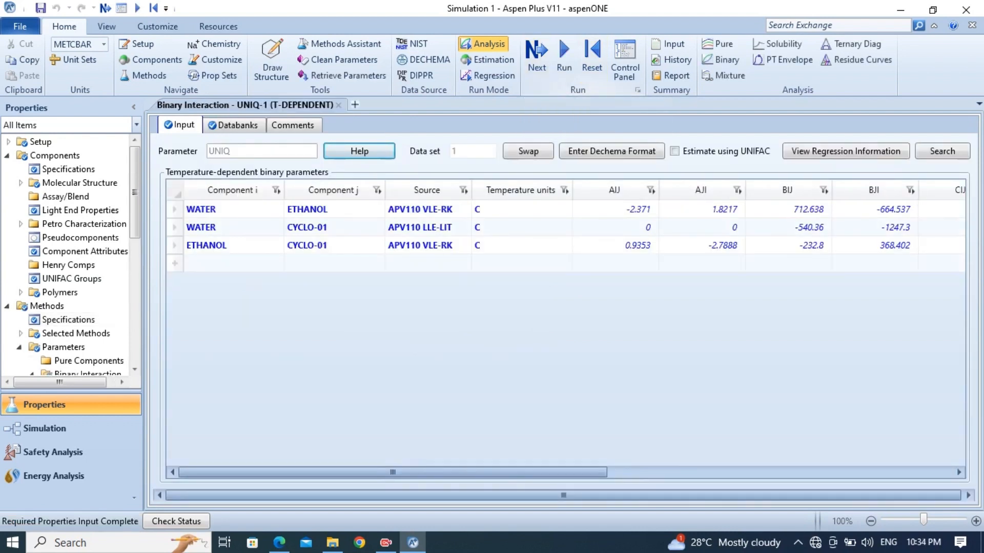
mouse_move(856, 43)
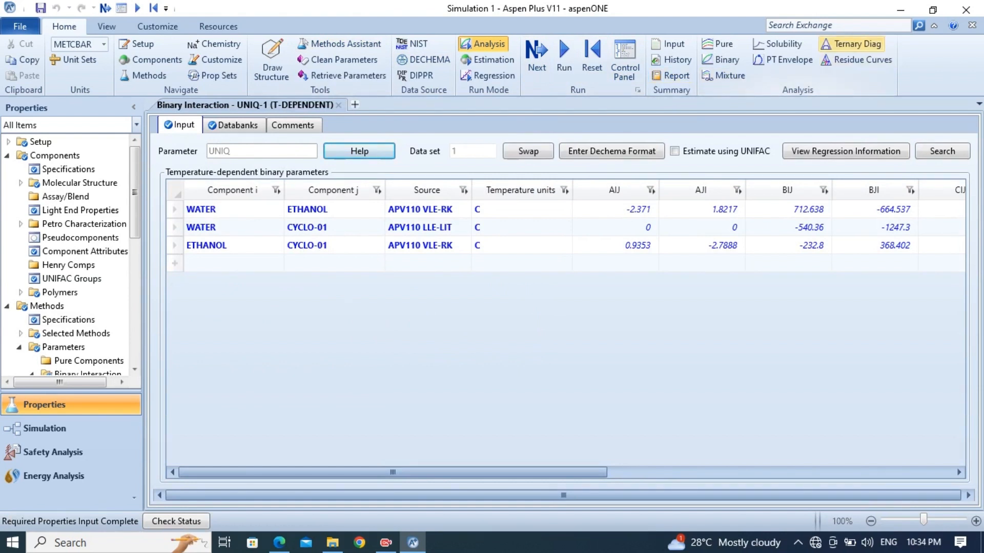
click(855, 44)
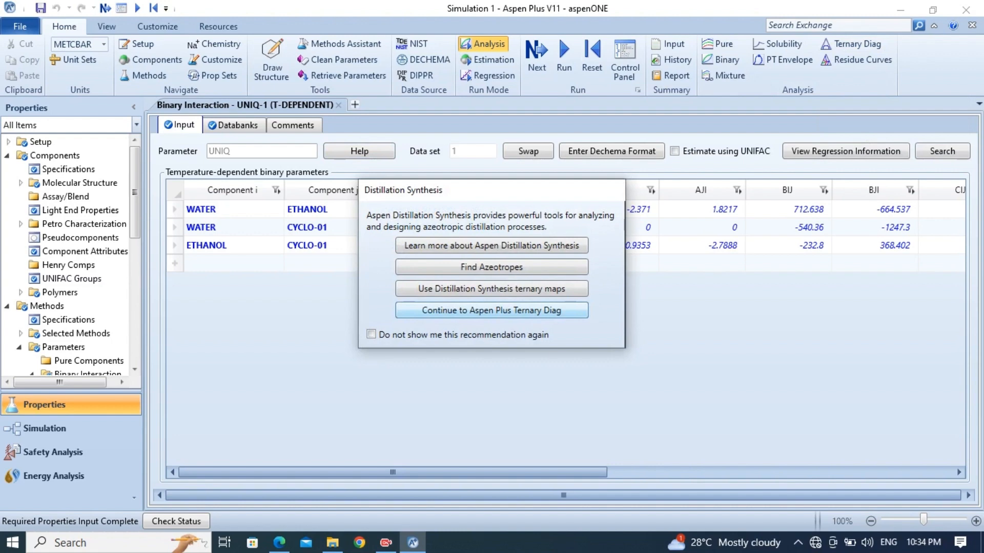
Step: Continue past the Distillation Synthesis prompt to the Aspen Plus Ternary Diag form
click(492, 310)
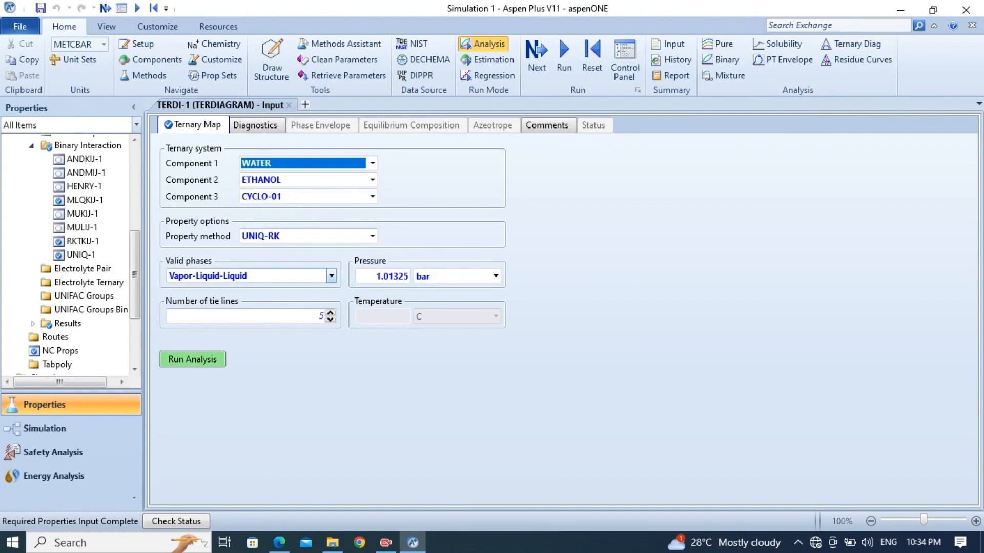
Step: Set valid phases Liquid-Liquid, temperature 25 C, 10 tie lines, and run the analysis
click(331, 276)
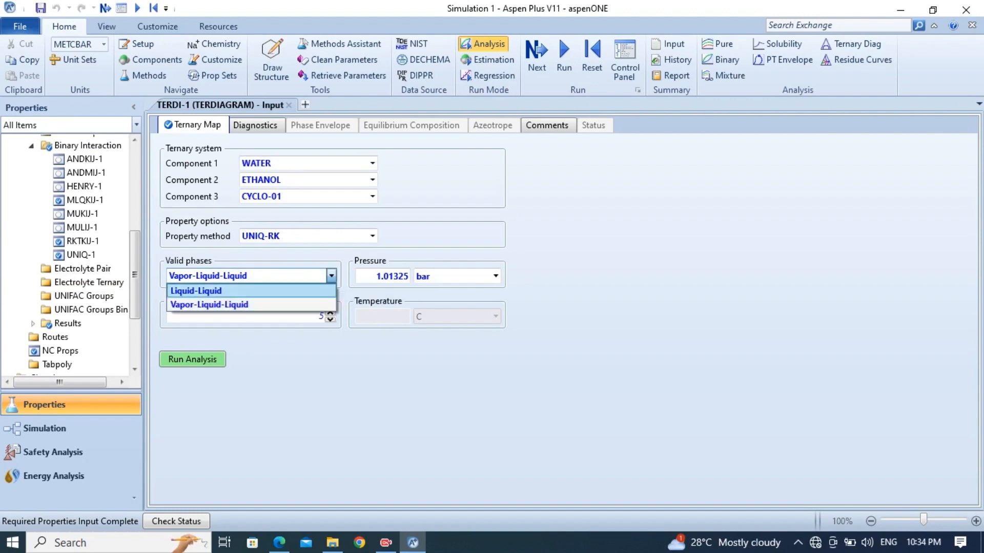
click(195, 291)
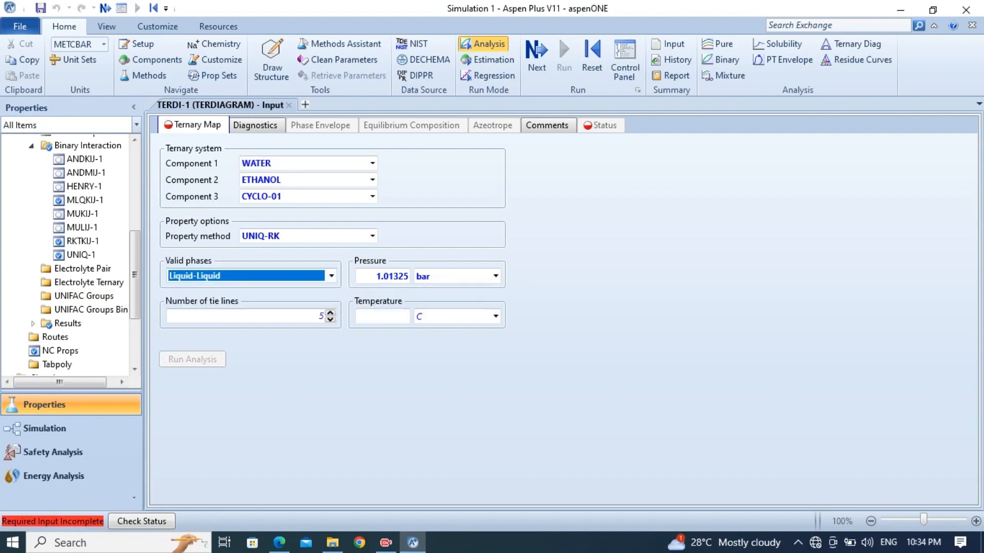
mouse_move(307, 315)
text(10)
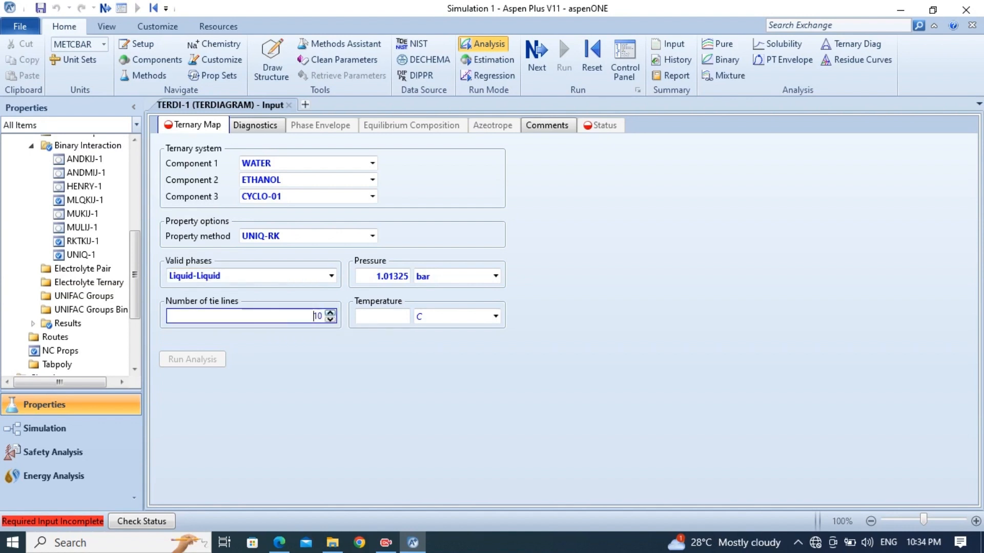
click(380, 316)
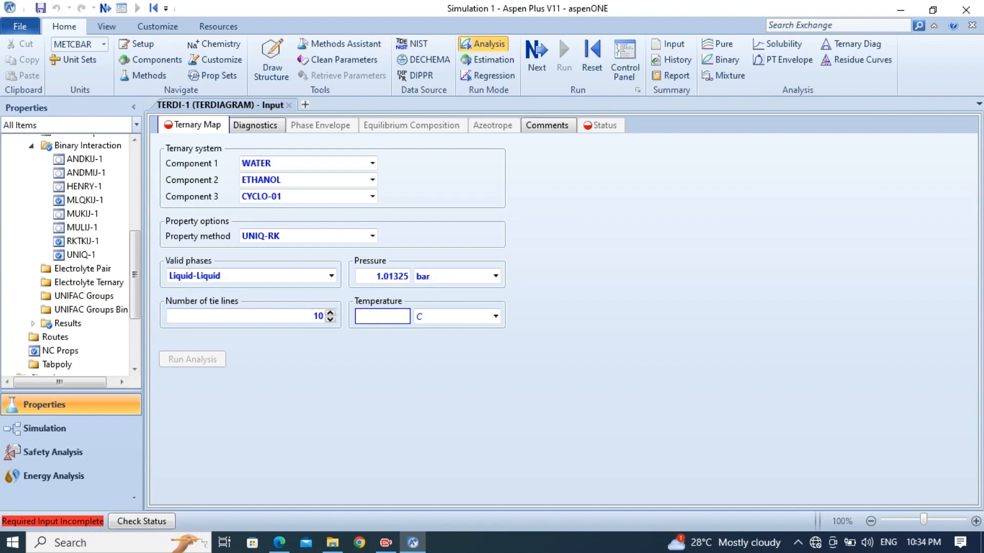
text(2)
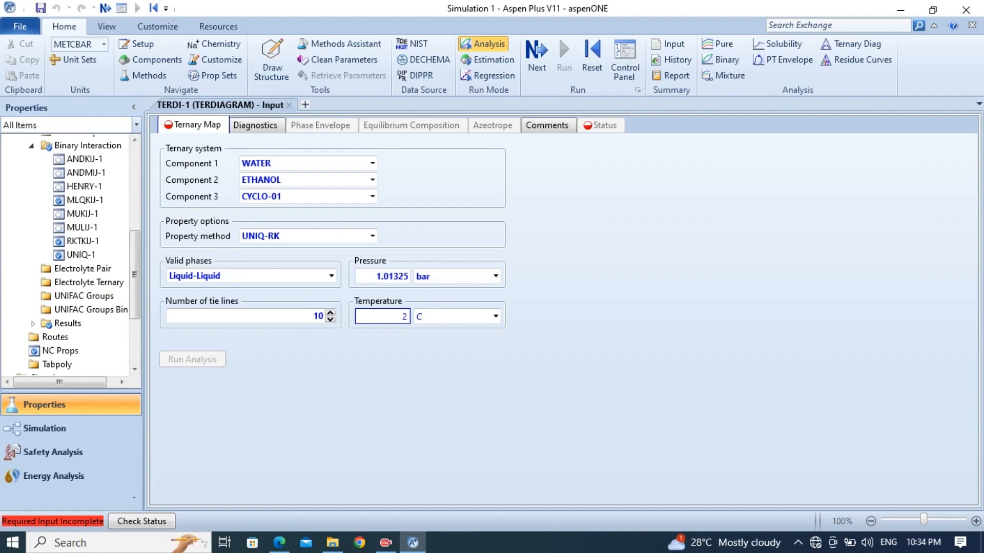
text(25)
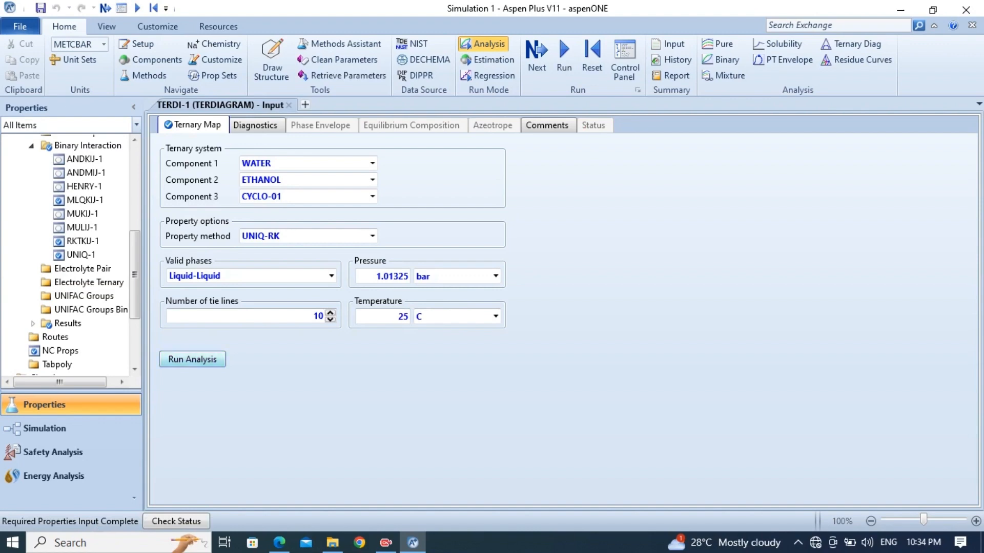
click(192, 359)
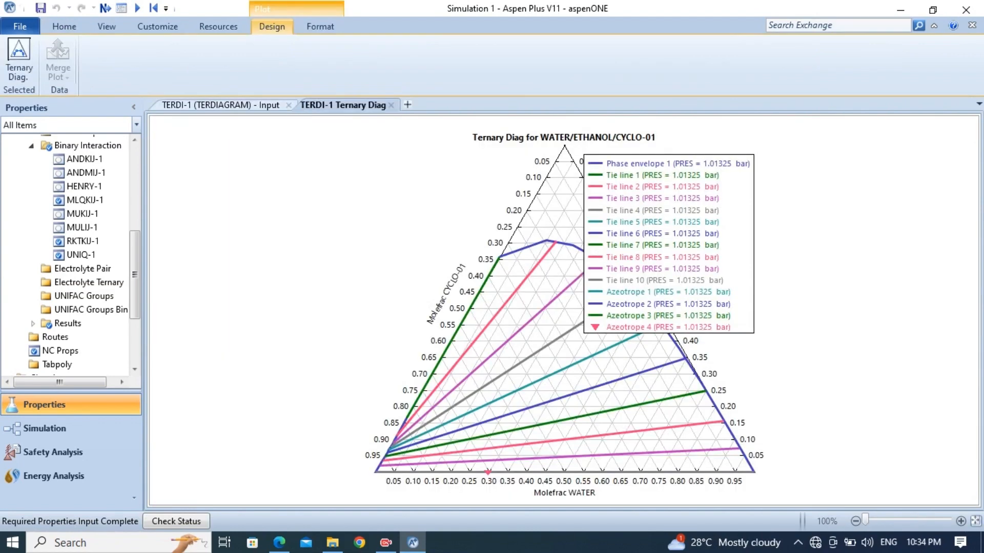